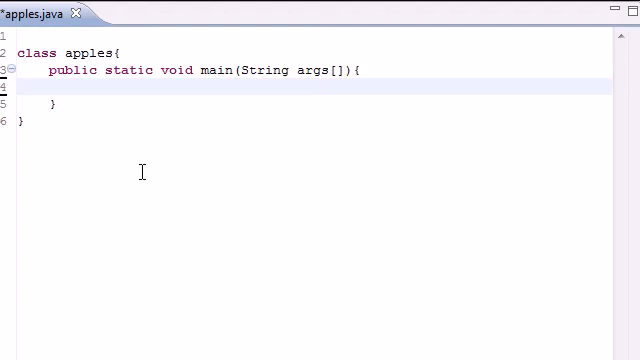
Declare 'int counter = 0;' inside main.
text(int)
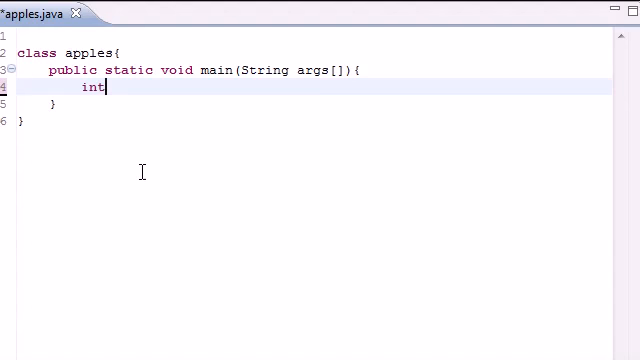
text(counter)
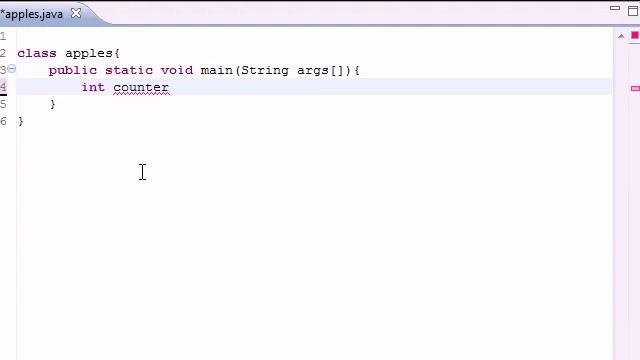
text(=)
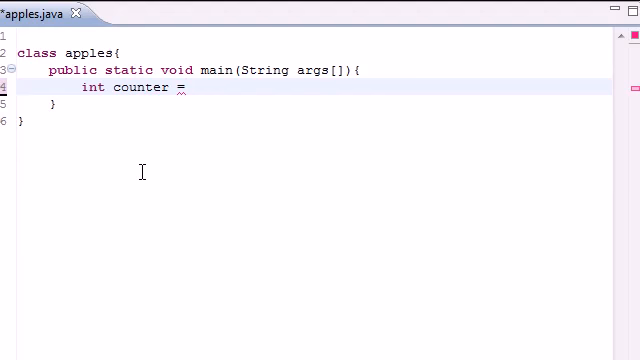
text(0;)
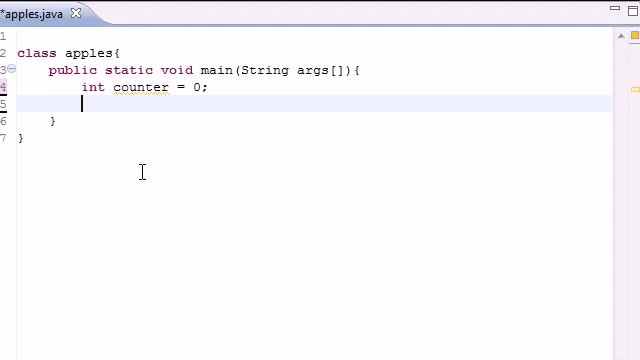
Start a while loop with empty parentheses and an opening brace.
text(while)
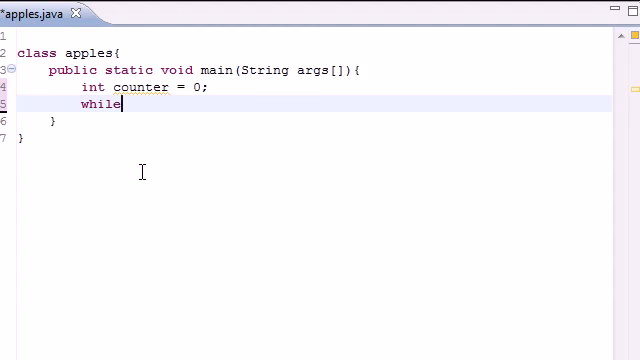
text(" ")
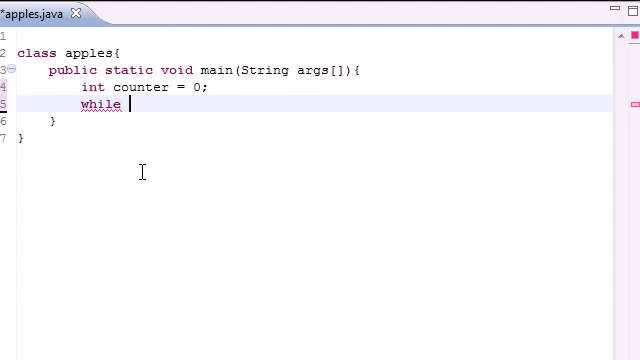
text(())
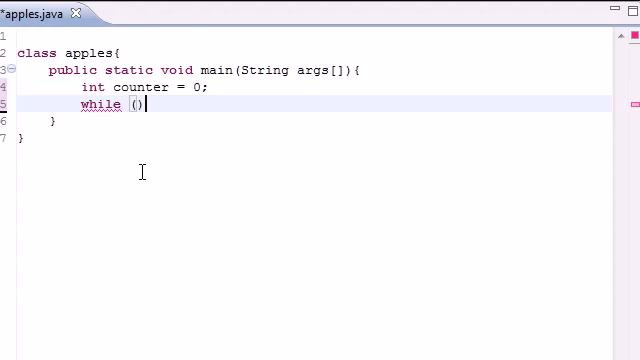
mouse_move(150, 104)
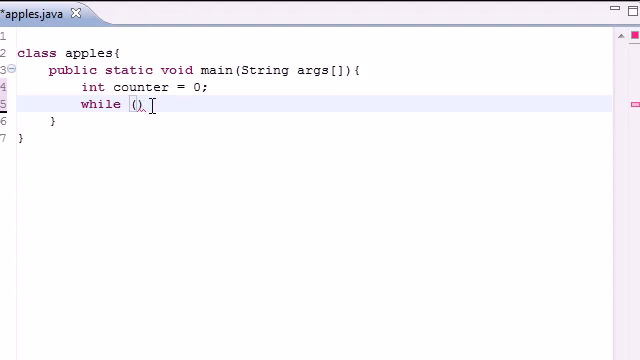
text({)
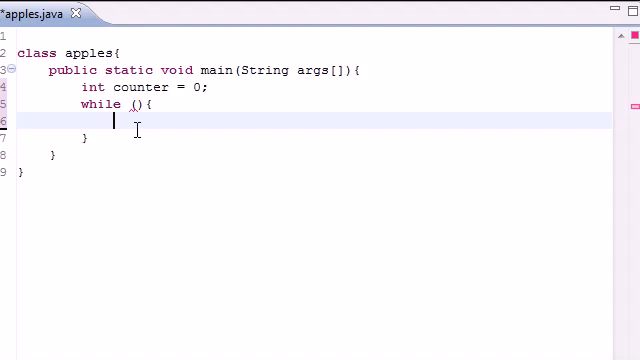
Write System.out.println(counter); as the while loop's body.
text(S)
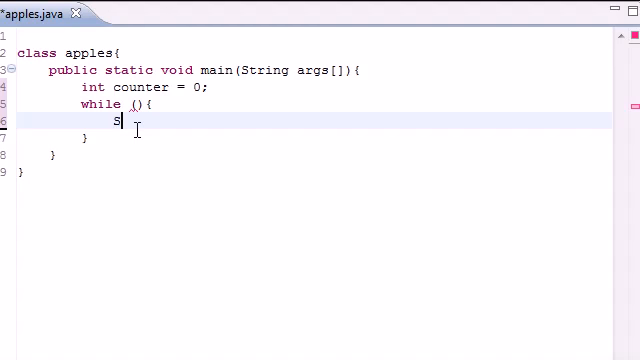
text(ystem.ou)
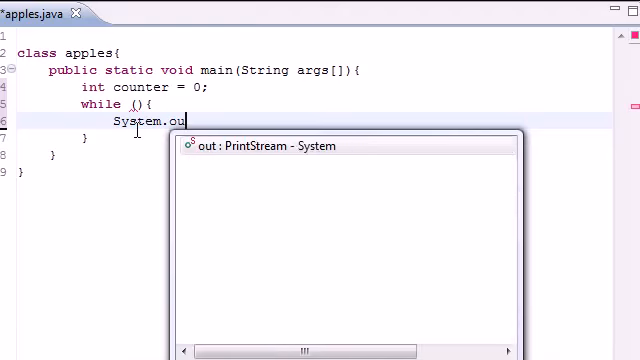
text(.println()
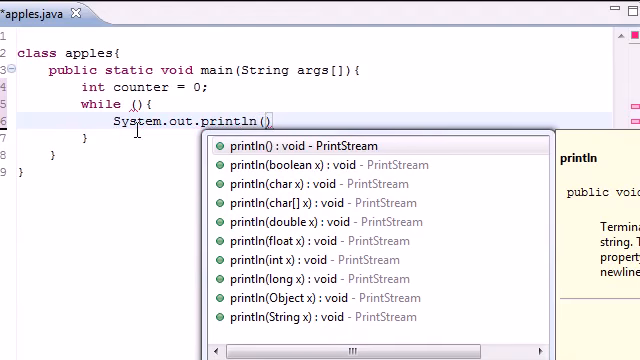
text(counter)
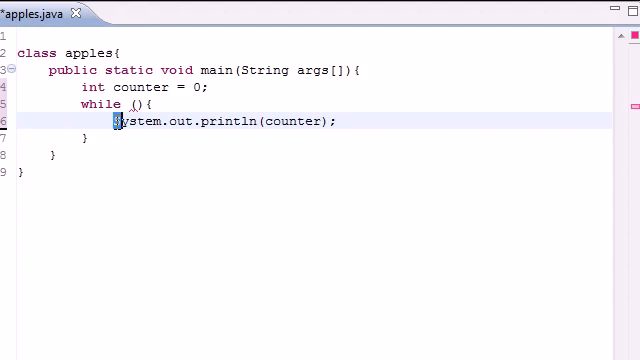
drag(116, 122, 340, 122)
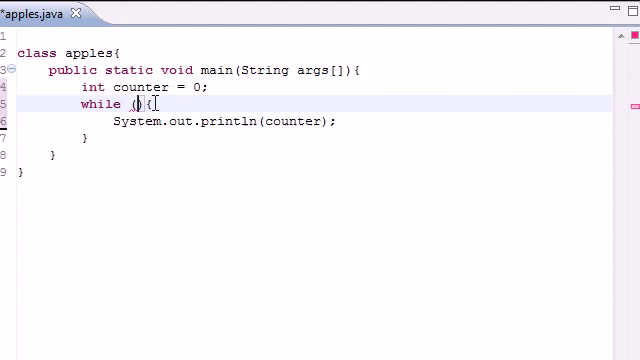
Set the loop condition to counter < 10 and start a new line after the print statement.
text(counter)
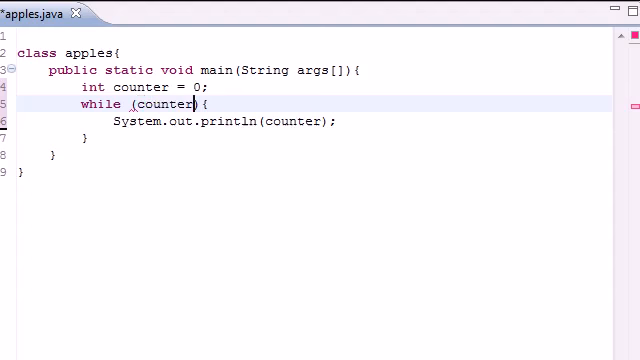
text(< 10)
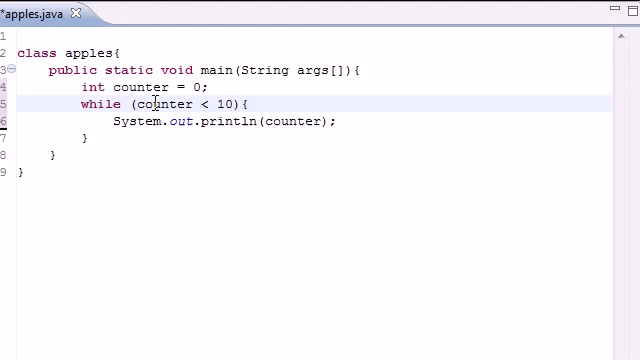
triple_click(220, 122)
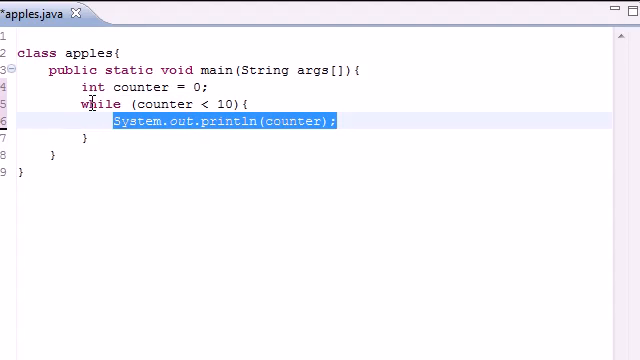
click(368, 122)
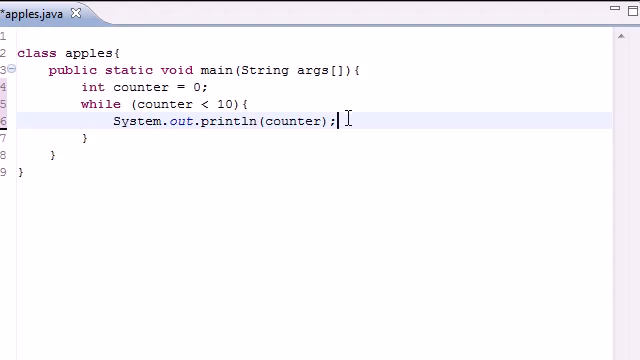
key(Enter)
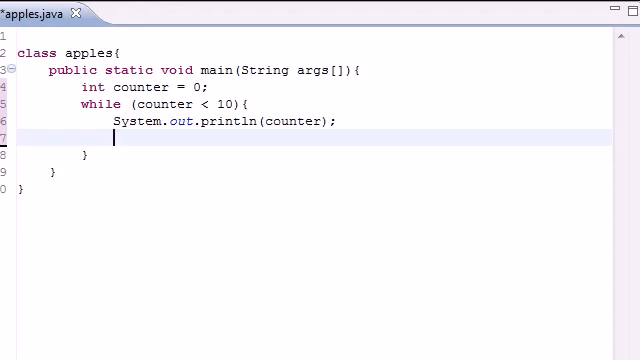
Add 'counter++;' so the loop increments counter each pass.
text(counter)
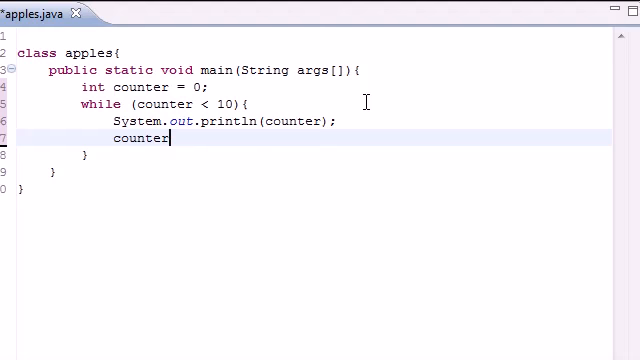
text(++)
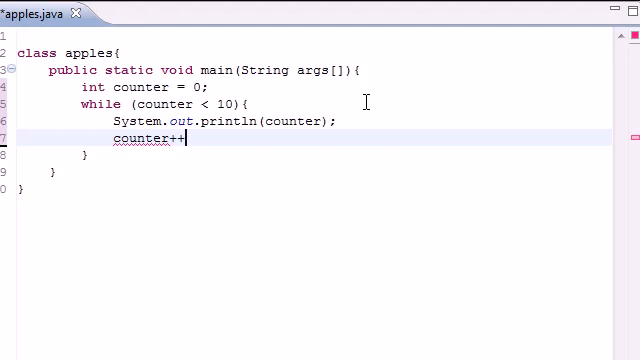
text(;)
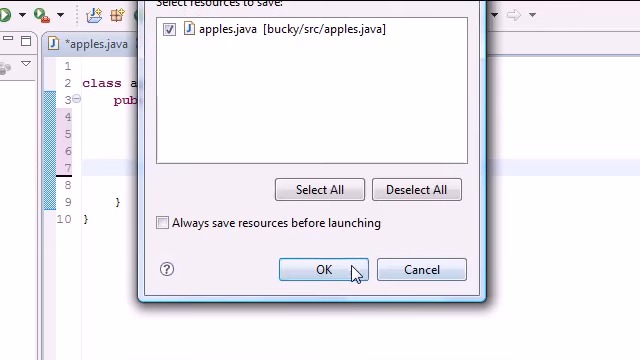
Confirm saving apples.java and view the console printing counter values 0 upward.
click(316, 268)
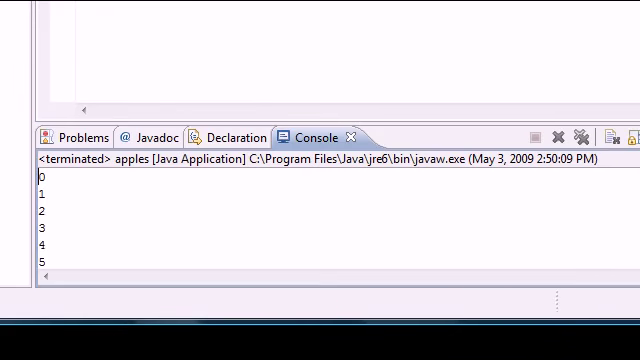
scroll(down, 3)
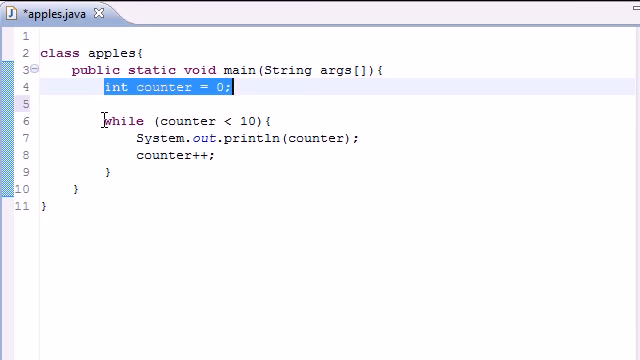
double_click(120, 122)
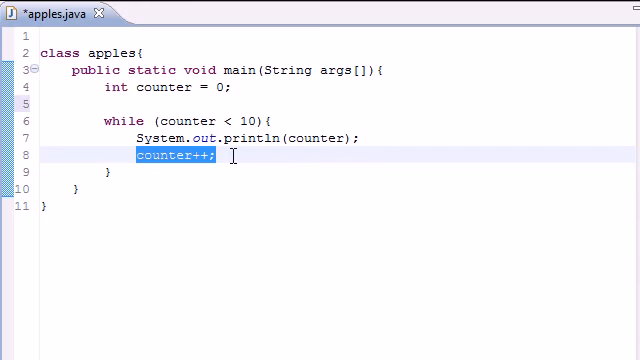
mouse_move(162, 120)
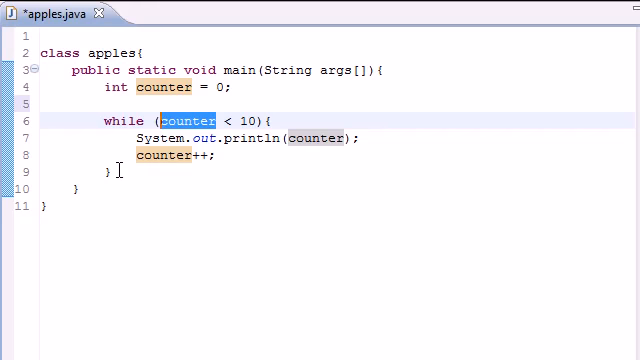
mouse_move(172, 140)
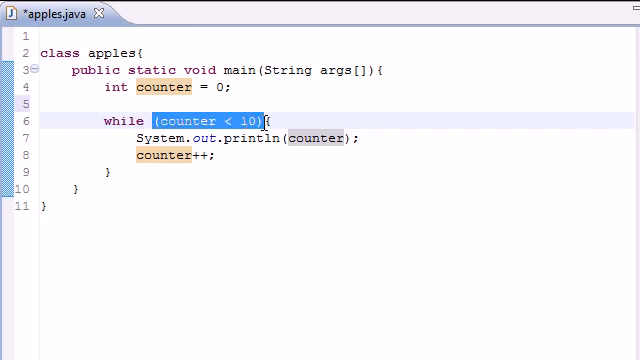
click(312, 138)
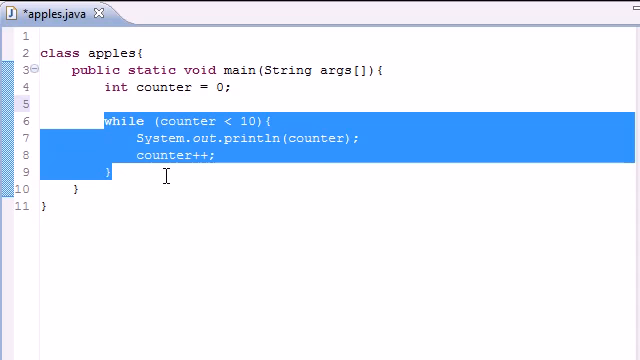
mouse_move(144, 172)
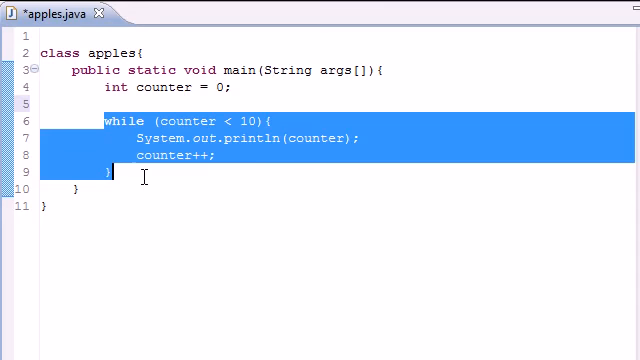
mouse_move(162, 160)
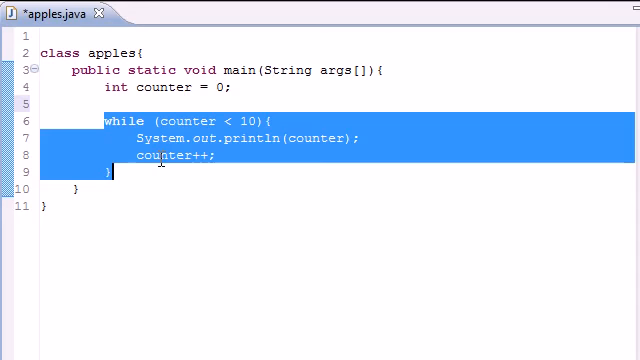
mouse_move(178, 156)
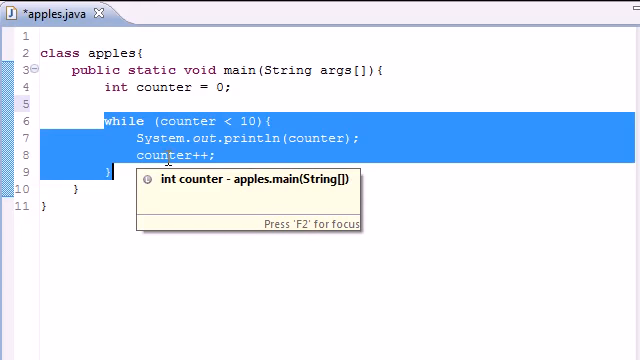
mouse_move(136, 312)
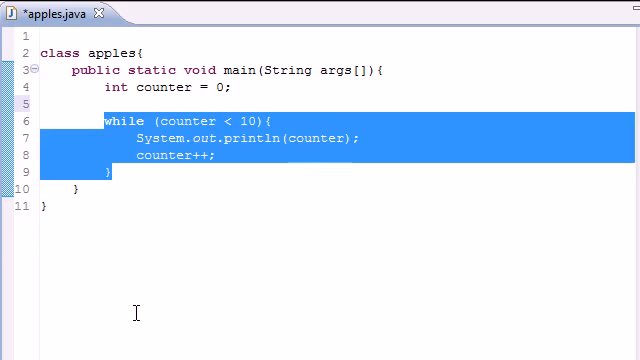